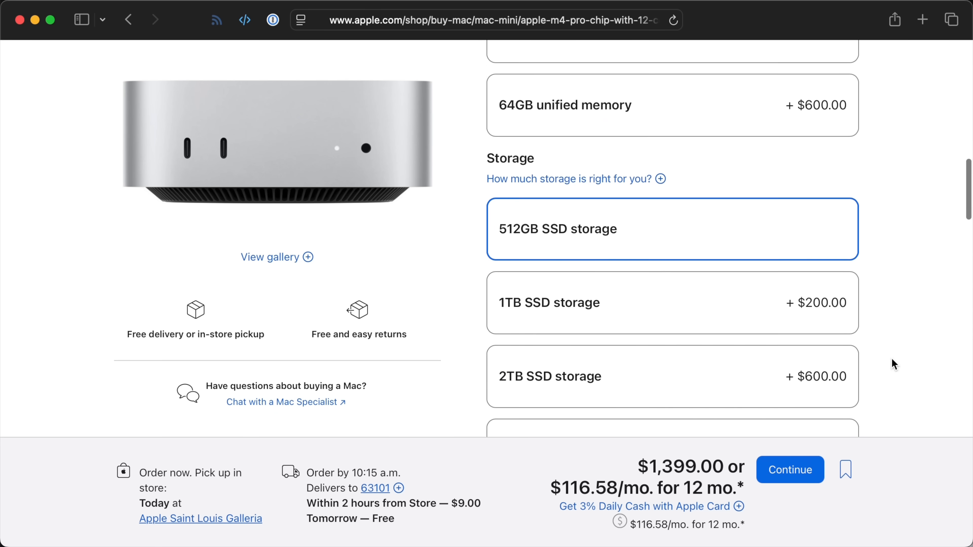
# Switch to the Wayback Machine tab with the archived expandmacmini 2TB module page.
pyautogui.click(672, 346)
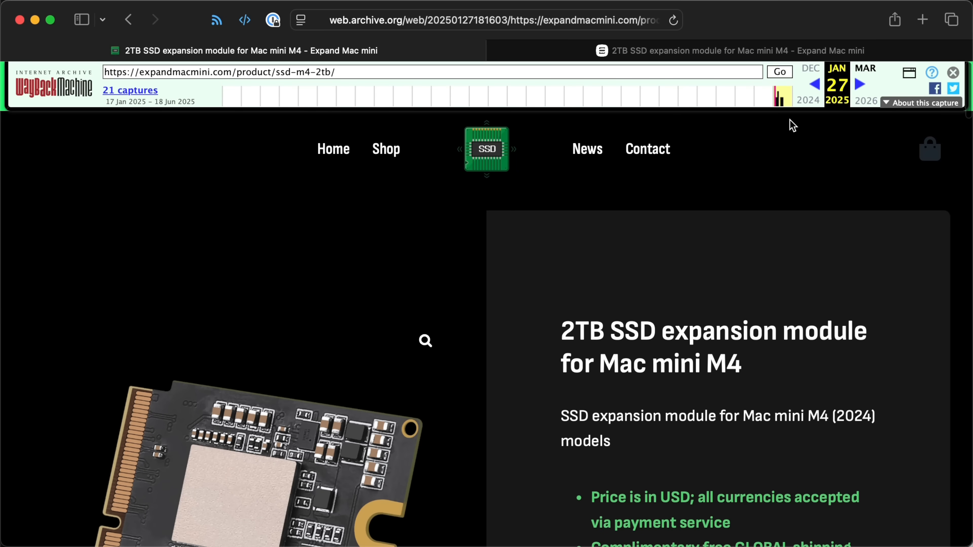
# Scroll the live expandmacmini 2TB module page down to its $320.00 price.
pyautogui.scroll(-3)
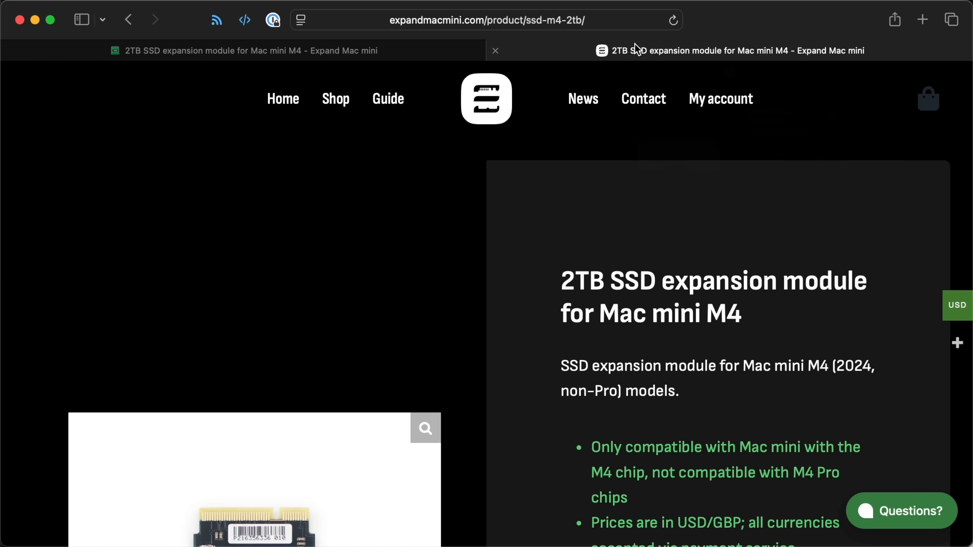
pyautogui.scroll(-3)
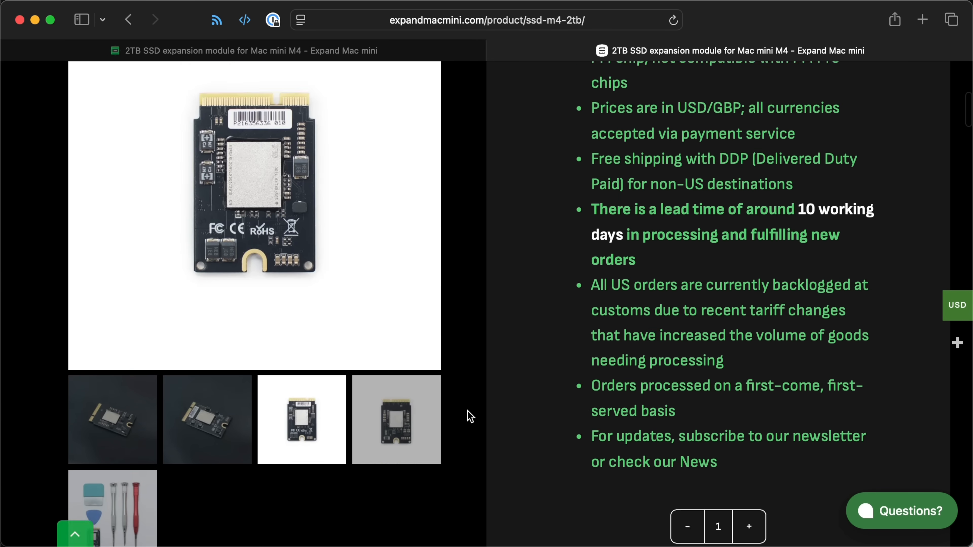
pyautogui.scroll(-3)
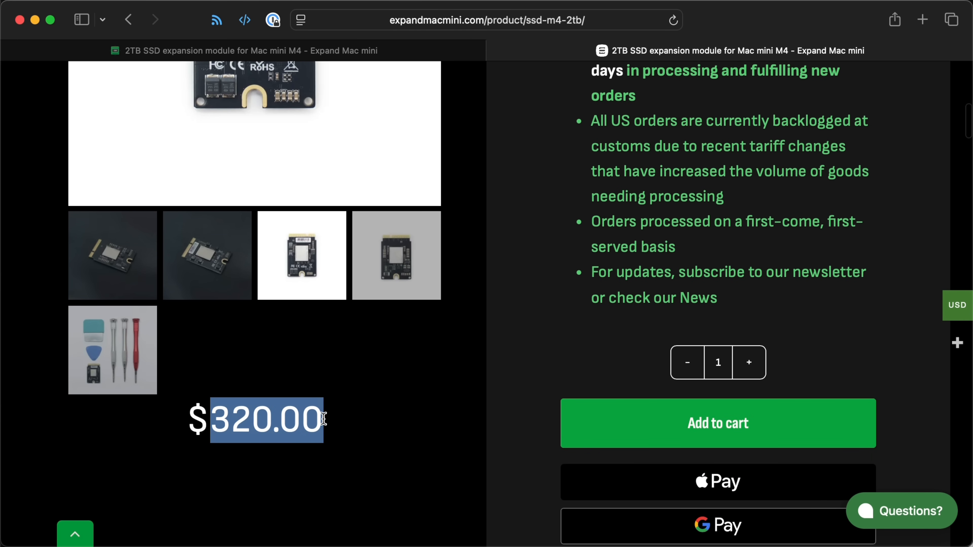
pyautogui.moveTo(500, 423)
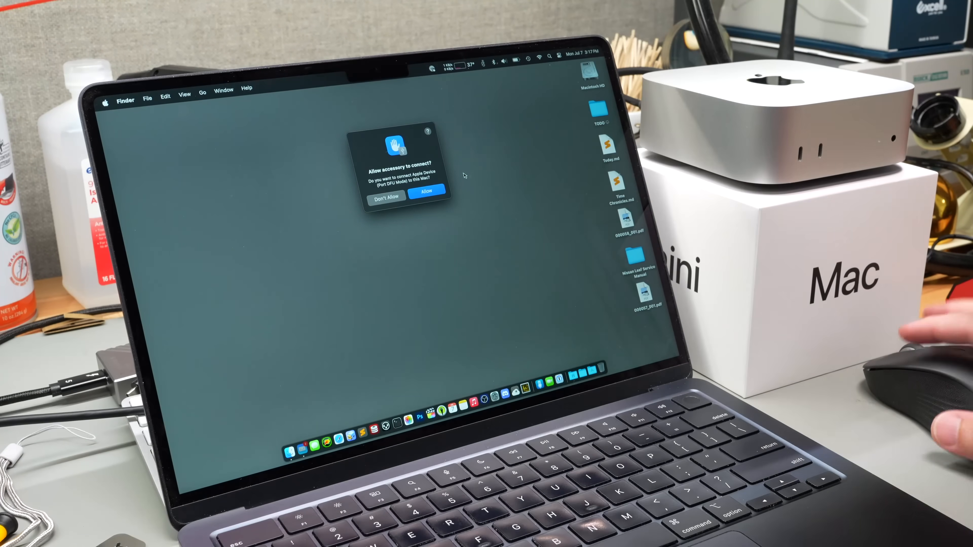
pyautogui.click(426, 191)
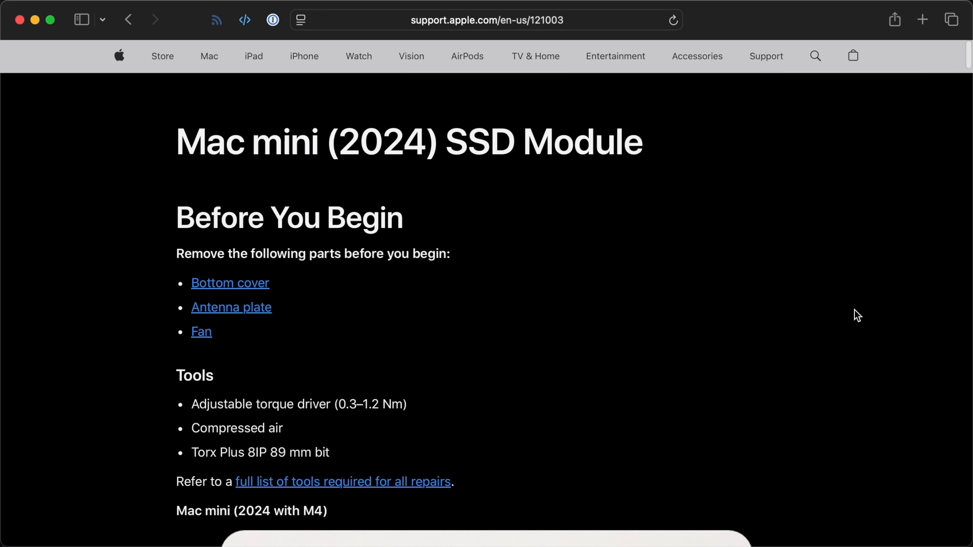
# Scroll through the repair guide's SSD module photo before returning to the $320.00 product page.
pyautogui.scroll(-3)
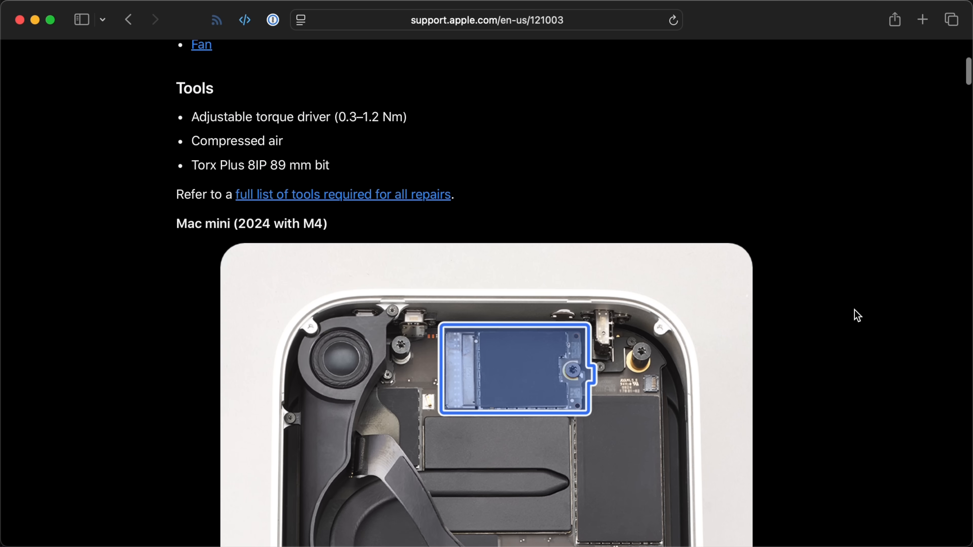
pyautogui.scroll(-3)
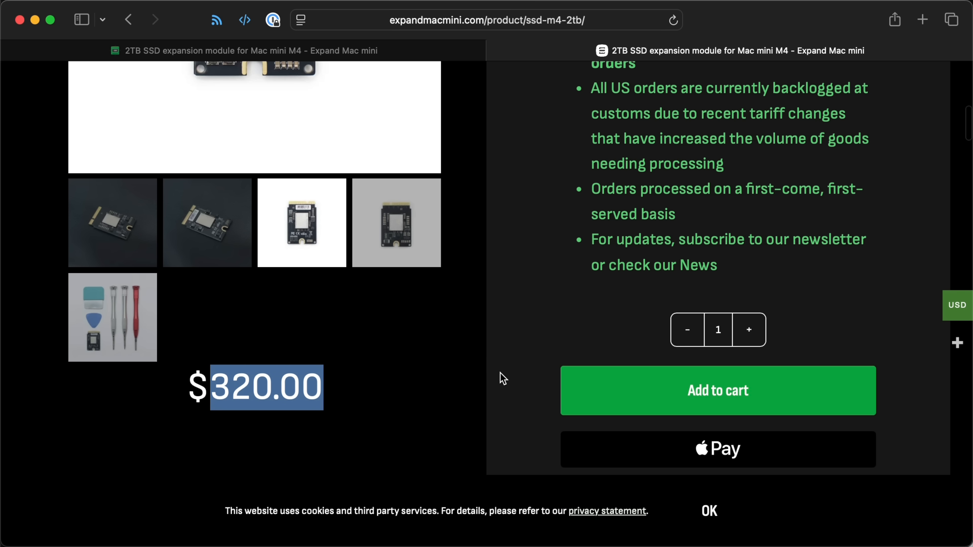
pyautogui.moveTo(508, 373)
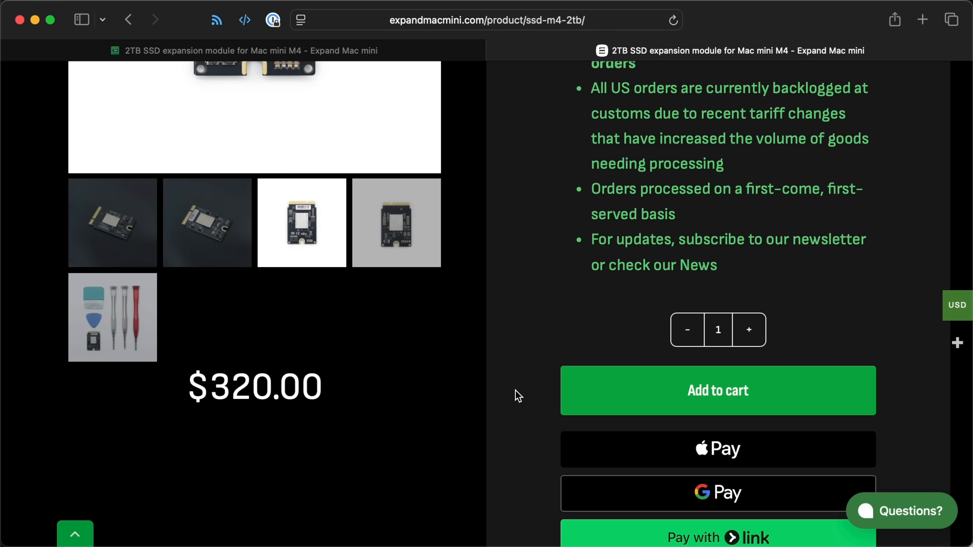
# View archived expandmacmini ($259.00) and M4-SSD ($300.00) listings, highlighting the $300.00 price.
pyautogui.click(272, 20)
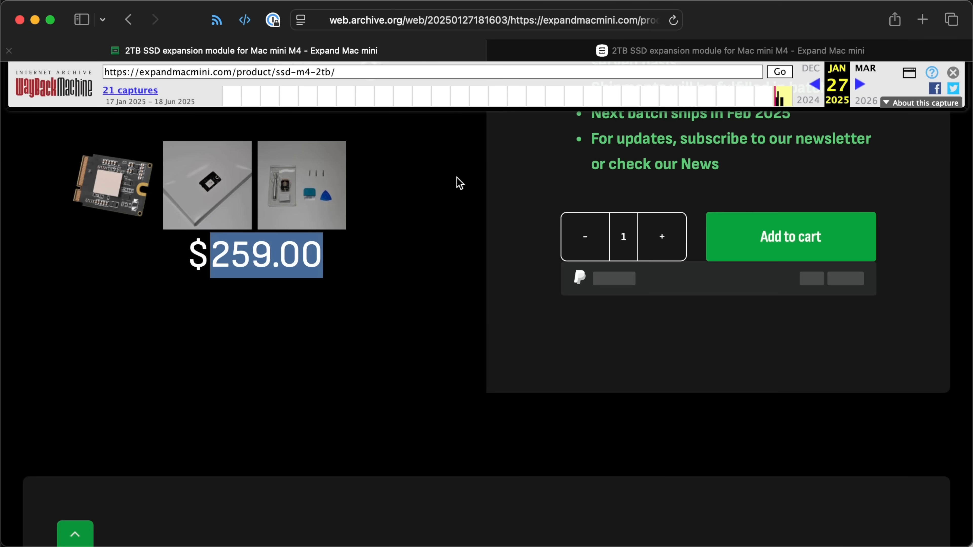
pyautogui.click(732, 51)
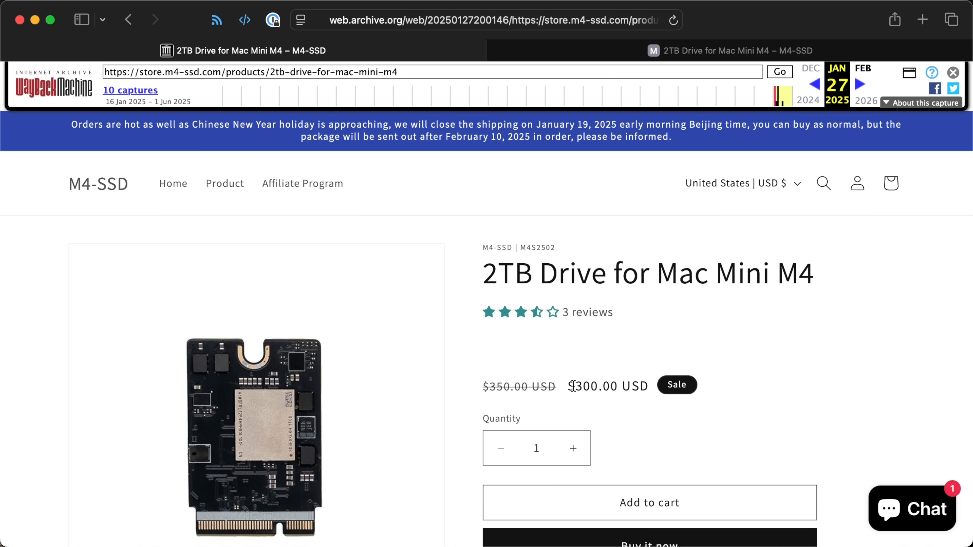
pyautogui.doubleClick(594, 386)
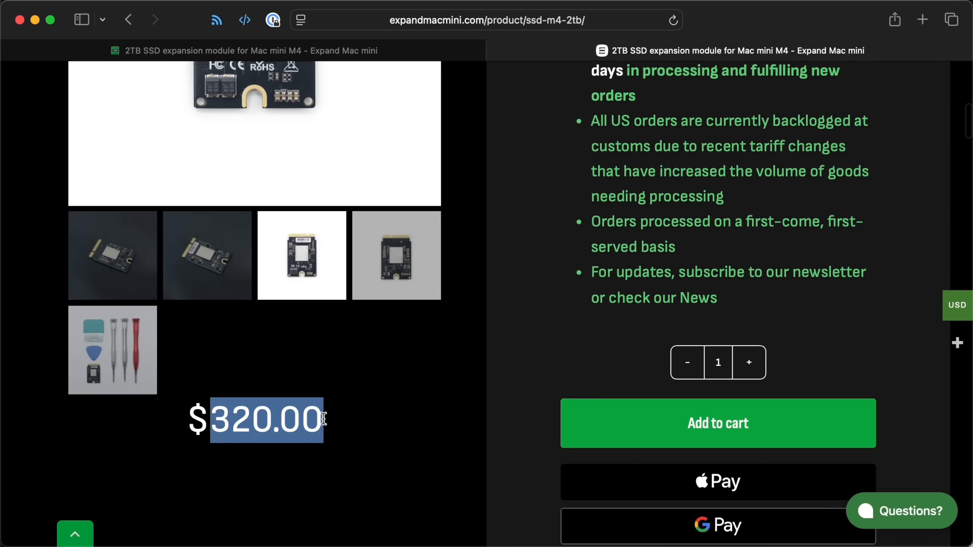
pyautogui.moveTo(500, 424)
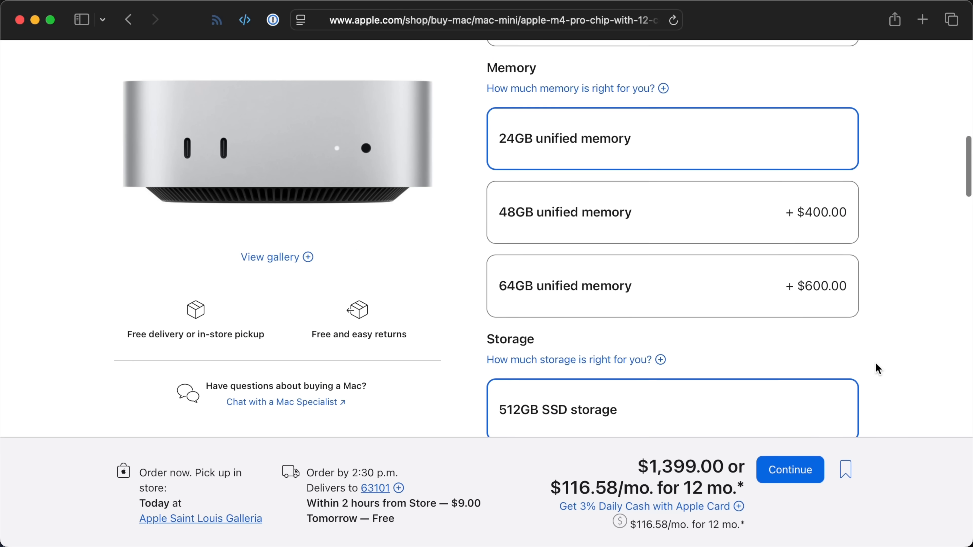
# Raise the Mac mini's storage through 1TB and 2TB SSD, pushing the total to $1,999.00.
pyautogui.scroll(-3)
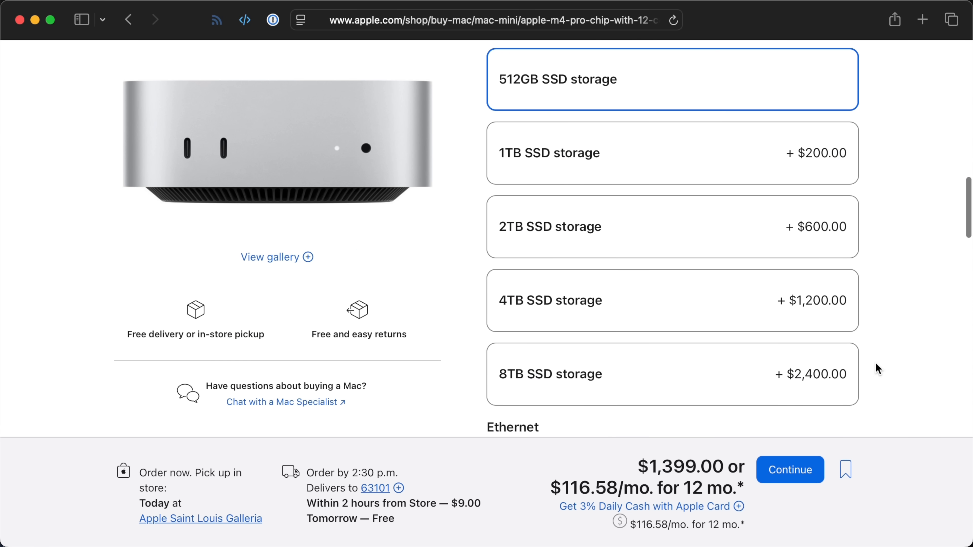
pyautogui.click(672, 152)
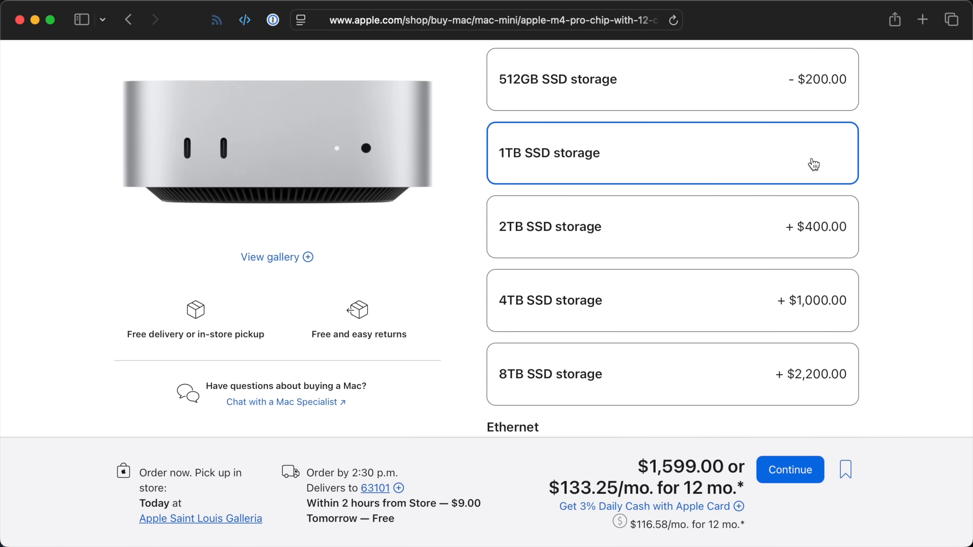
pyautogui.click(672, 226)
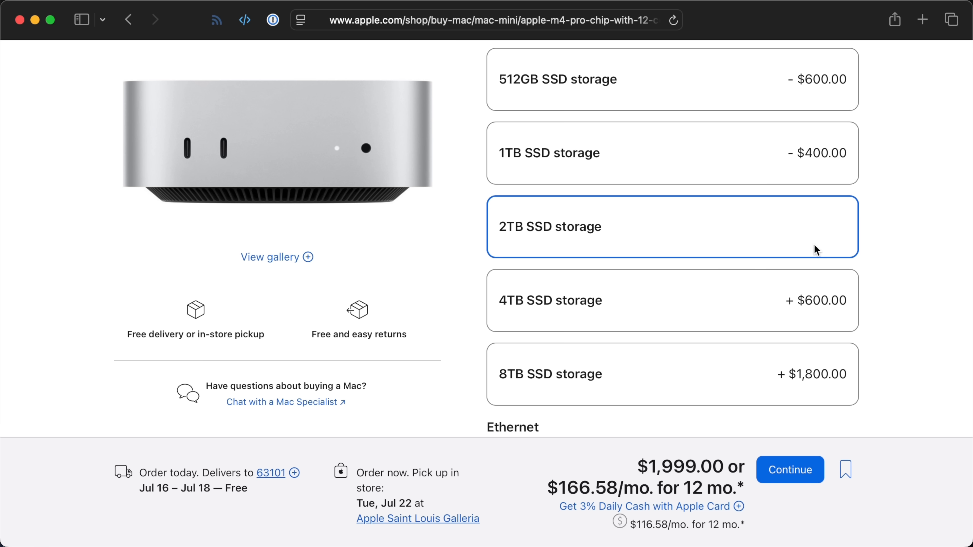
pyautogui.click(672, 300)
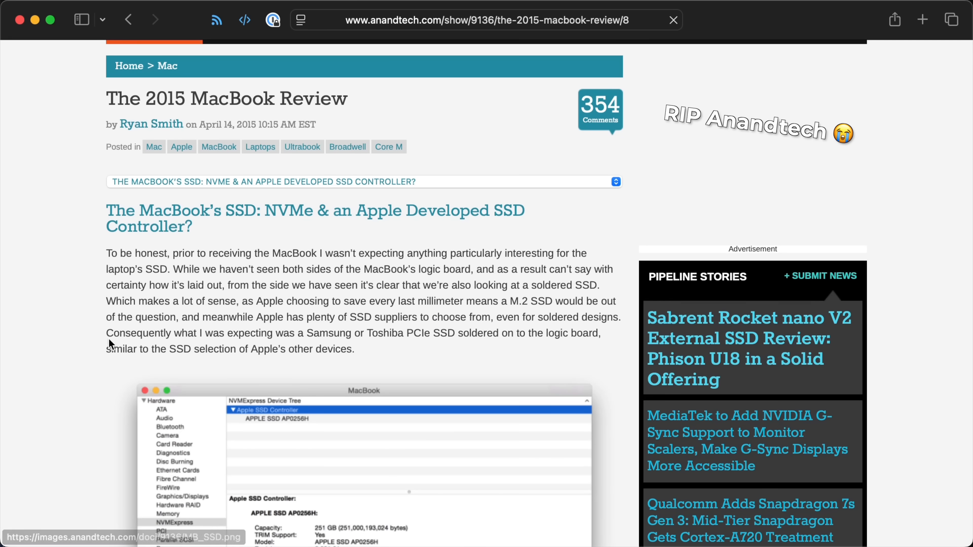
# Scroll ServeTheHome's Crucial T710 2TB review down to the CrystalDiskMark benchmark results.
pyautogui.scroll(-3)
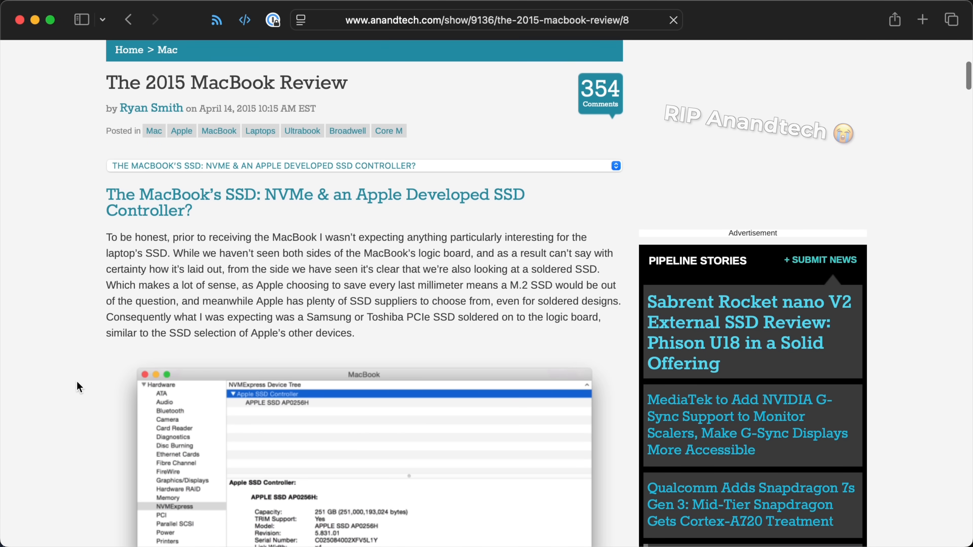
pyautogui.scroll(-3)
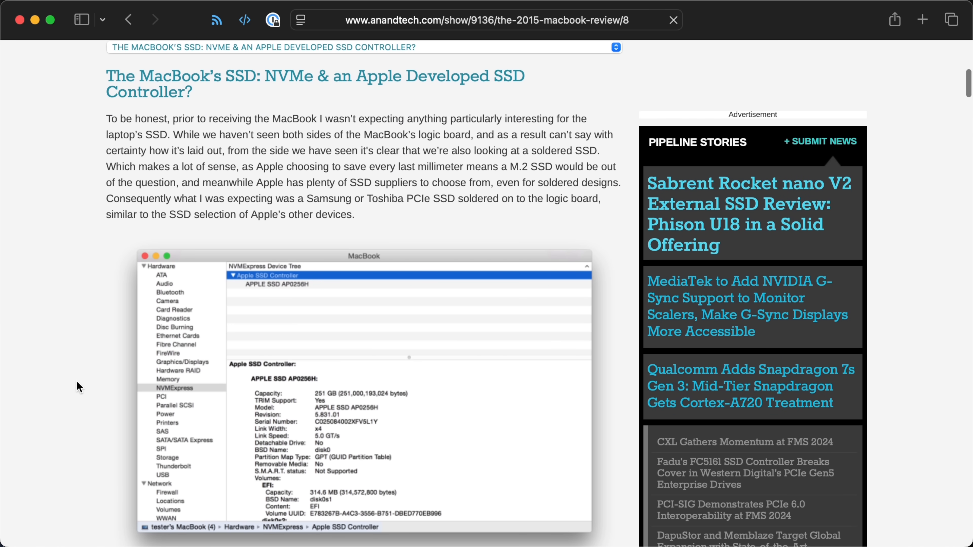
pyautogui.scroll(-3)
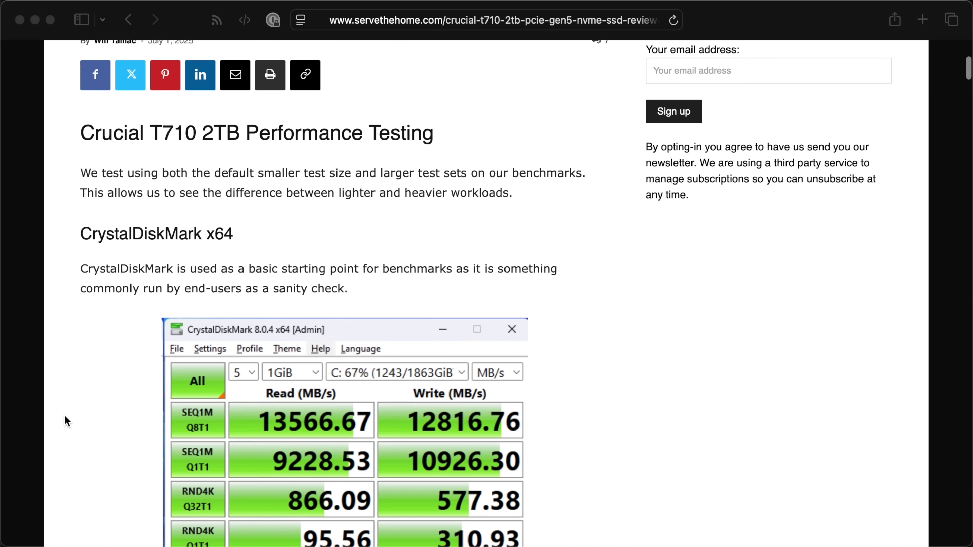
pyautogui.scroll(-3)
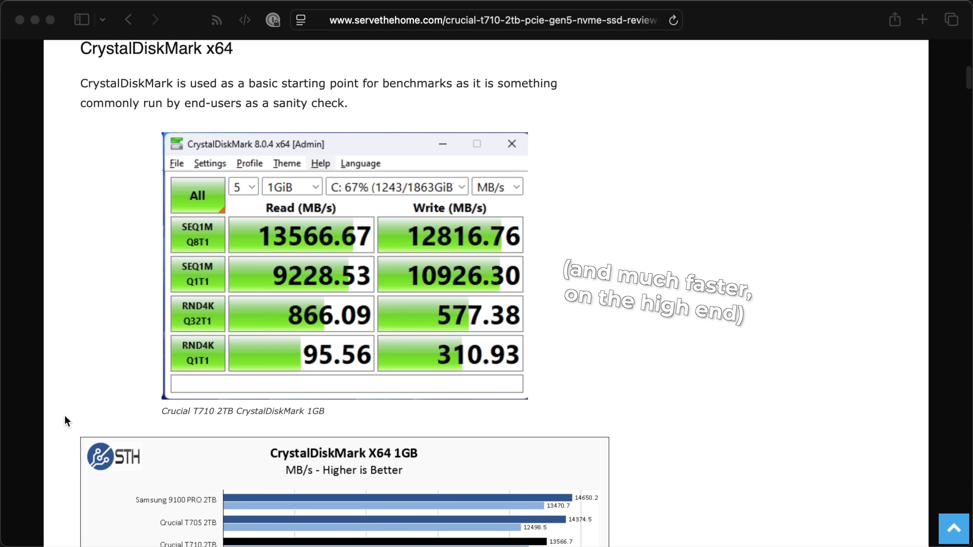
pyautogui.scroll(-3)
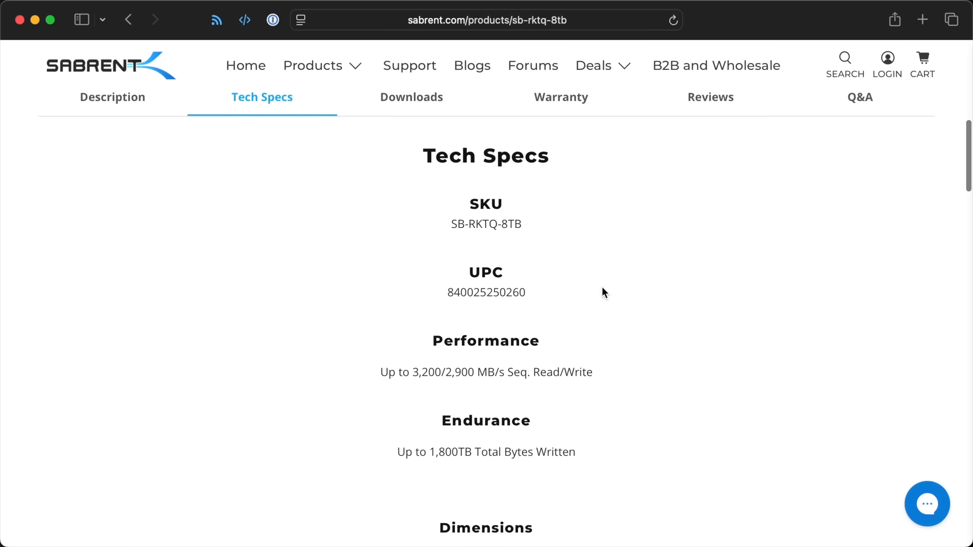
# Review TechPowerUp's Rocket Q 8TB specs, then its OWC Envoy Ultra Thunderbolt 5 SSD announcement.
pyautogui.scroll(-3)
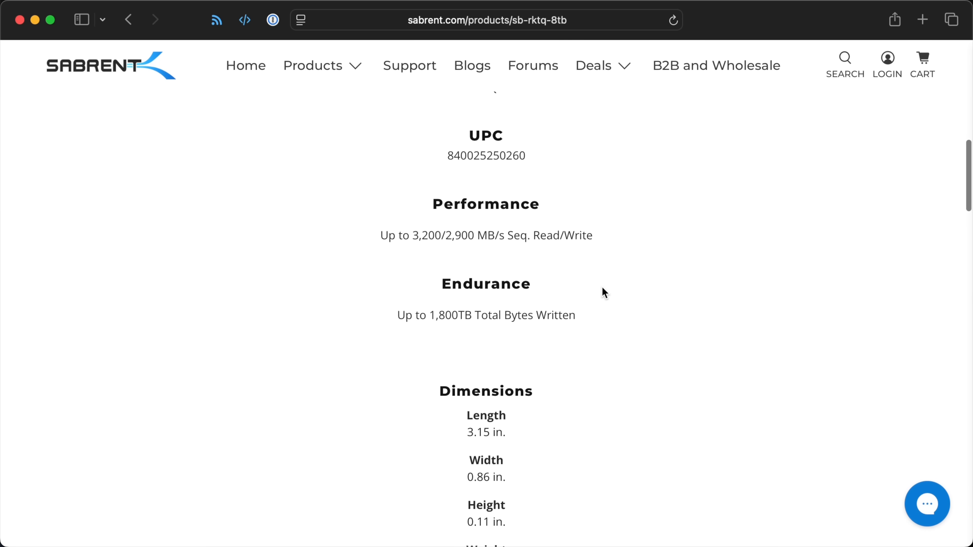
pyautogui.moveTo(497, 330)
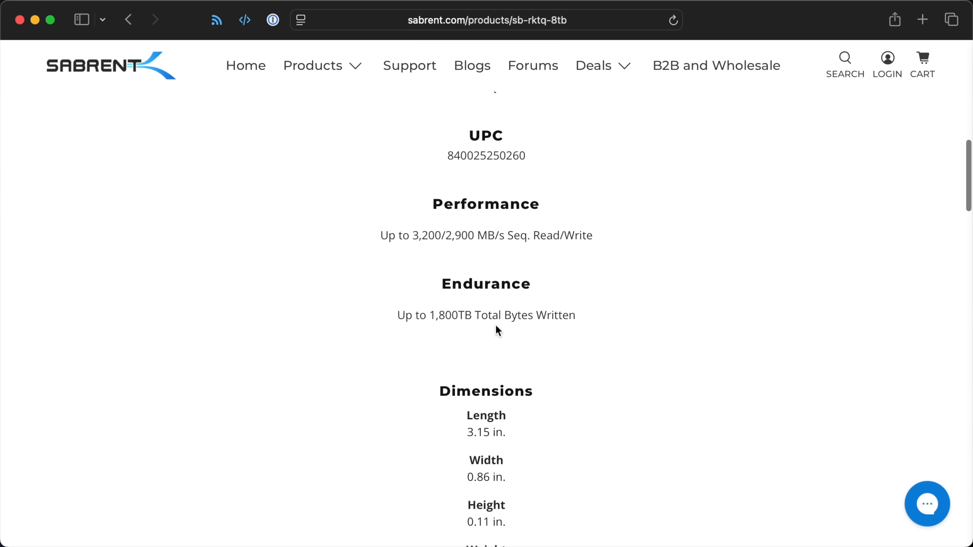
pyautogui.moveTo(823, 310)
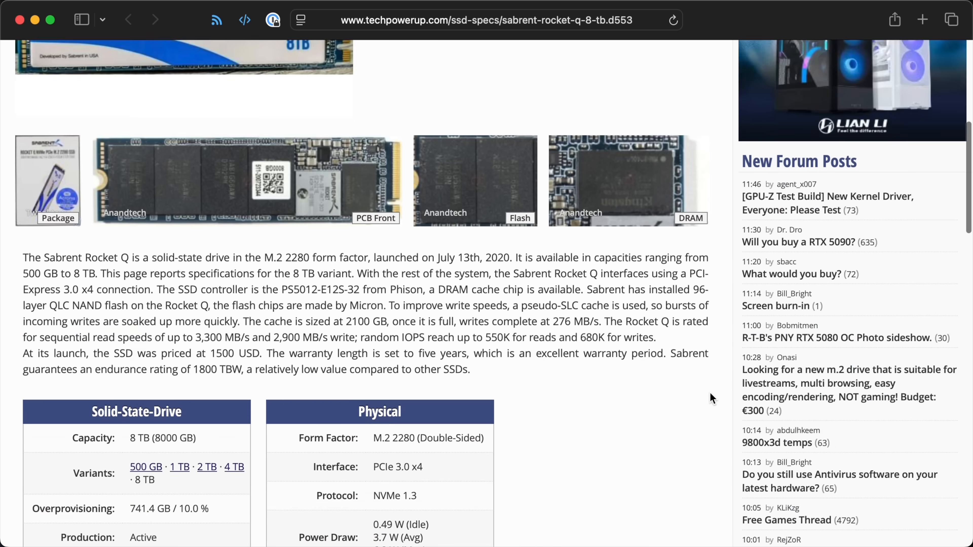
pyautogui.scroll(-3)
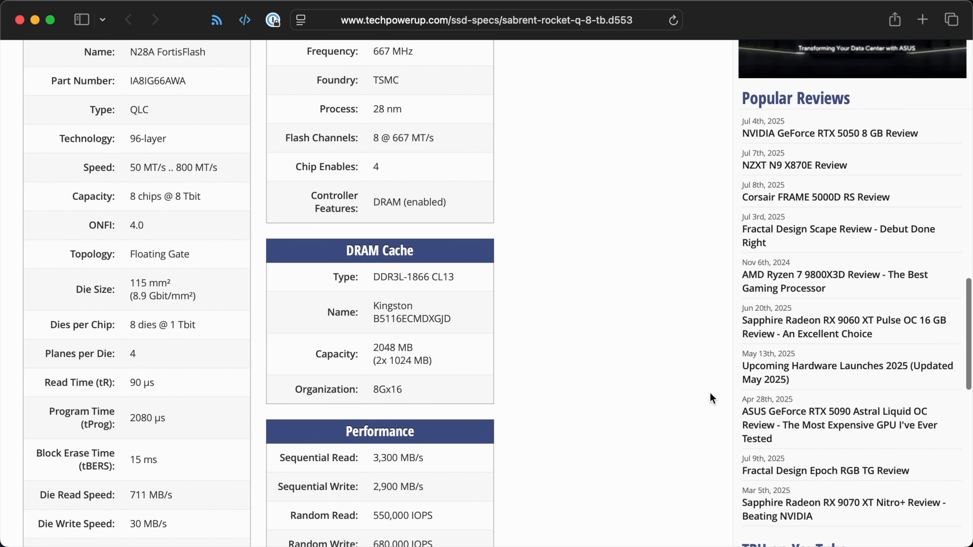
pyautogui.scroll(-3)
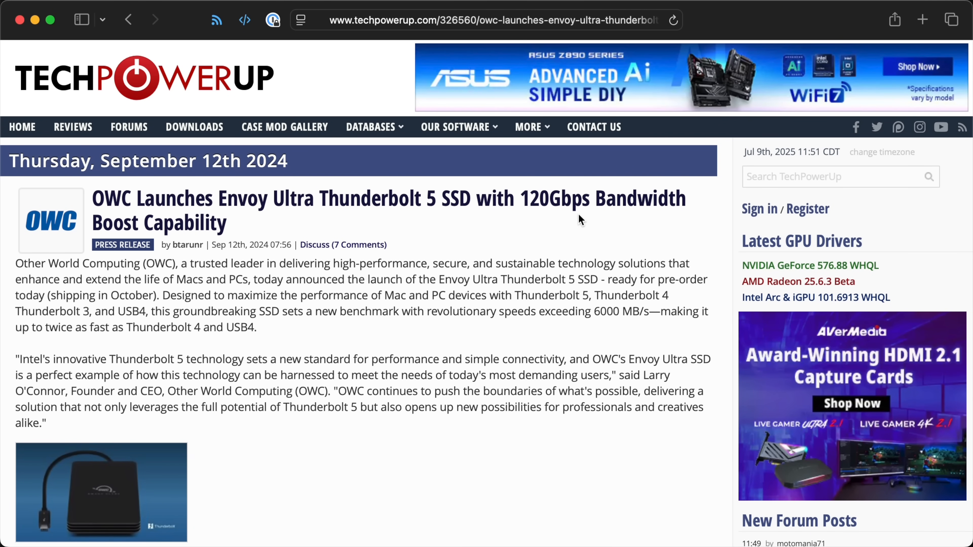
pyautogui.moveTo(591, 221)
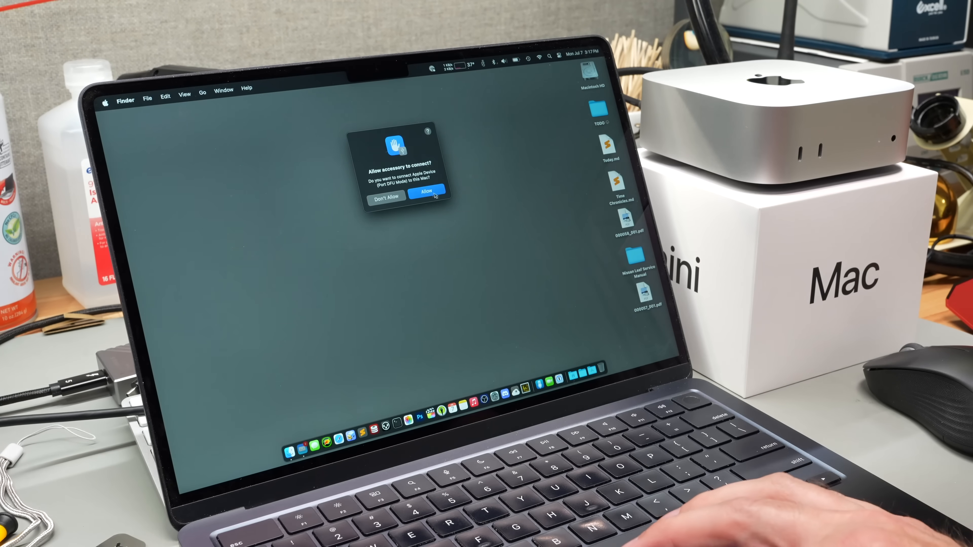
# Connect the DFU-mode Mac and restore it to factory settings with the newest macOS.
pyautogui.click(426, 191)
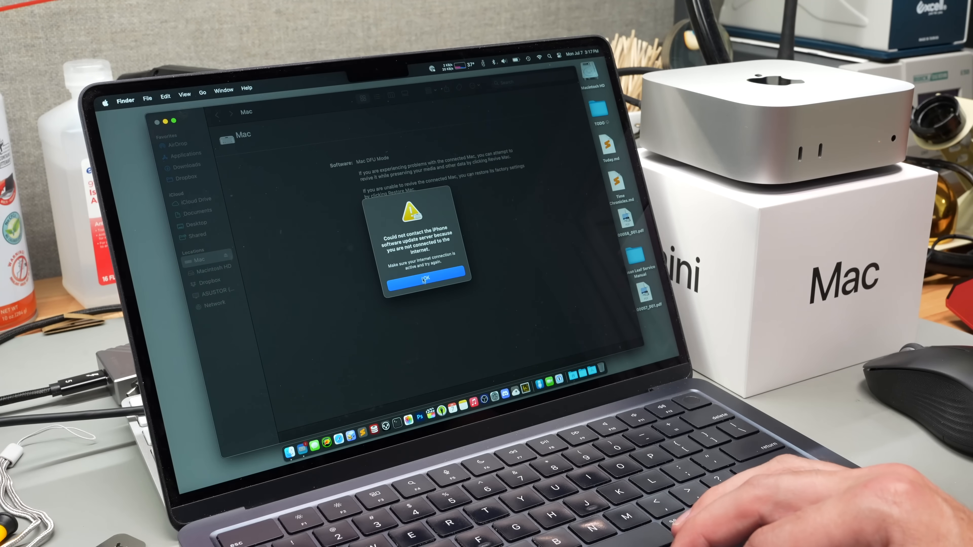
pyautogui.click(425, 277)
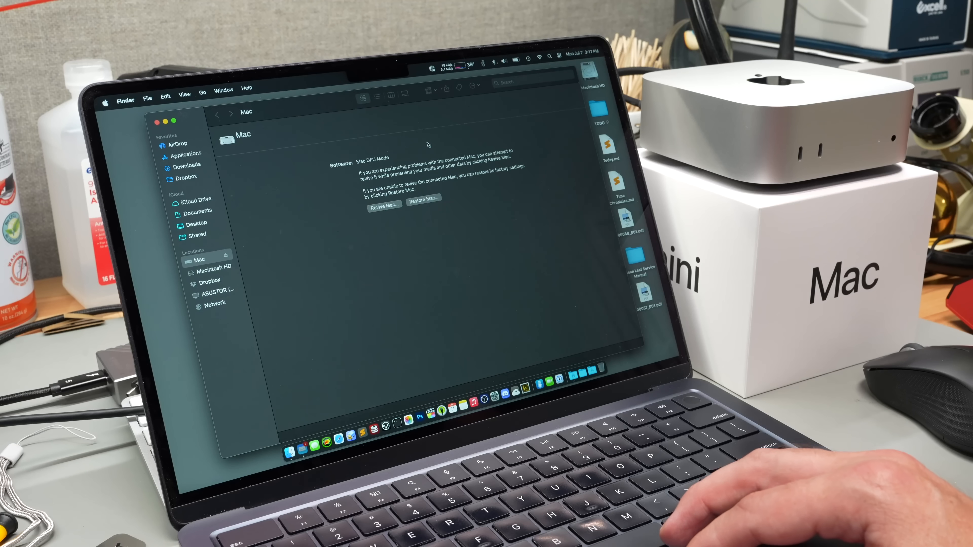
pyautogui.click(423, 197)
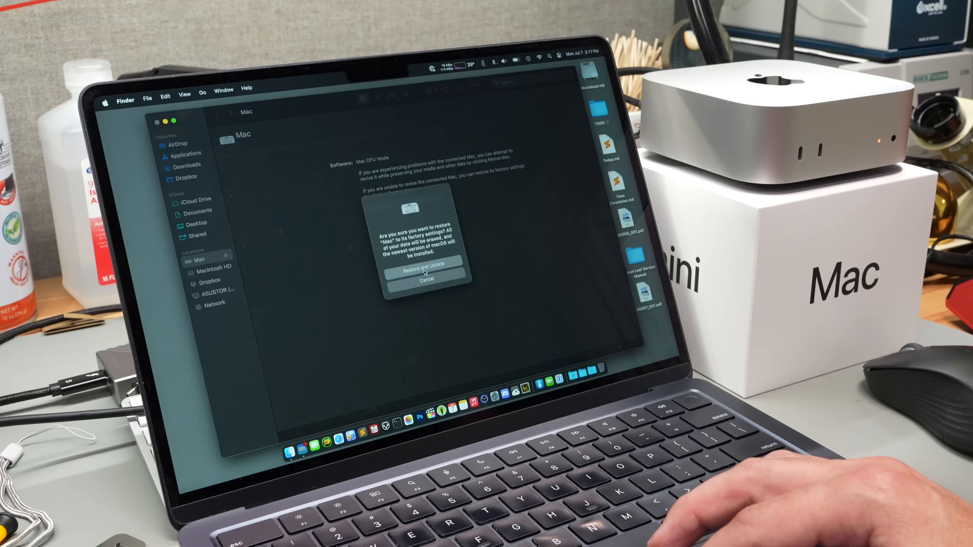
pyautogui.click(423, 265)
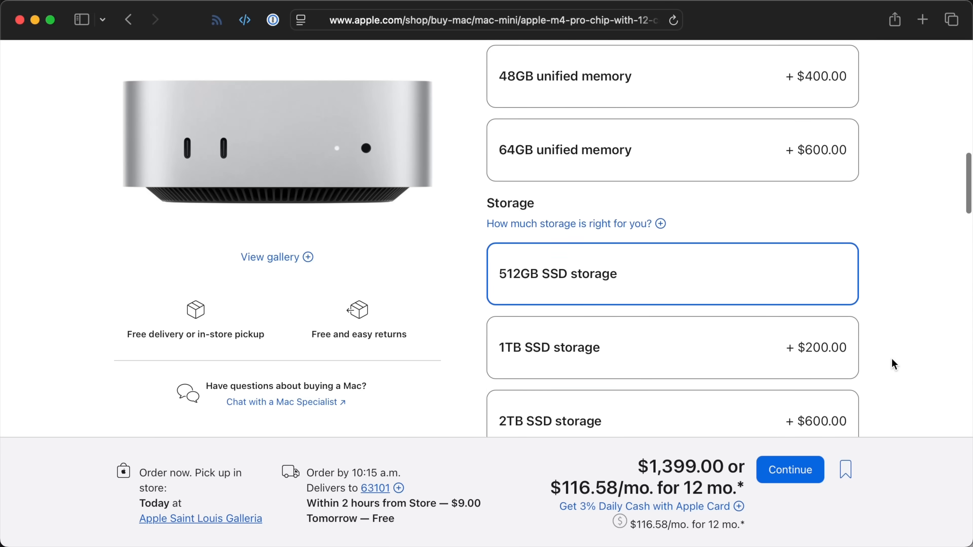
# Choose 4TB SSD storage for the M4 Pro Mac mini, raising the total to $2,599.00.
pyautogui.click(669, 346)
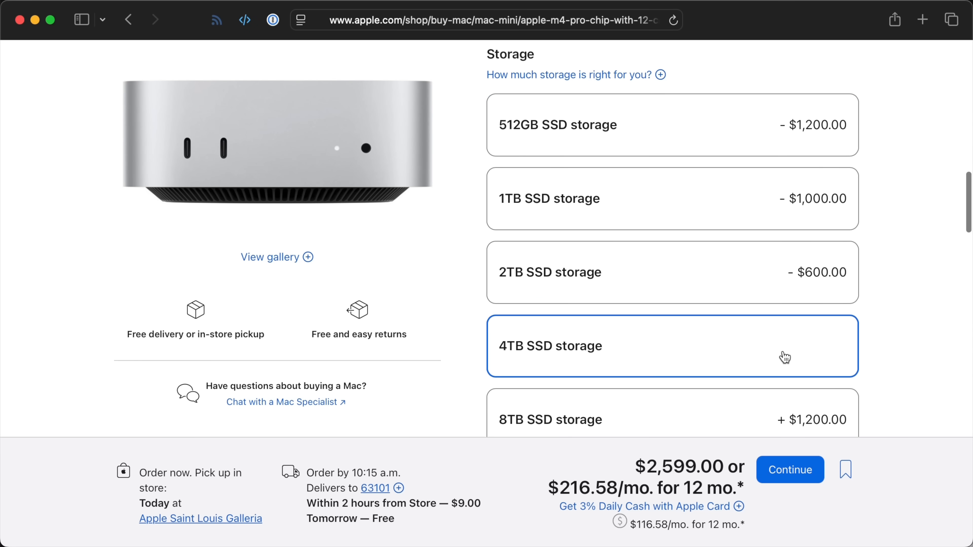